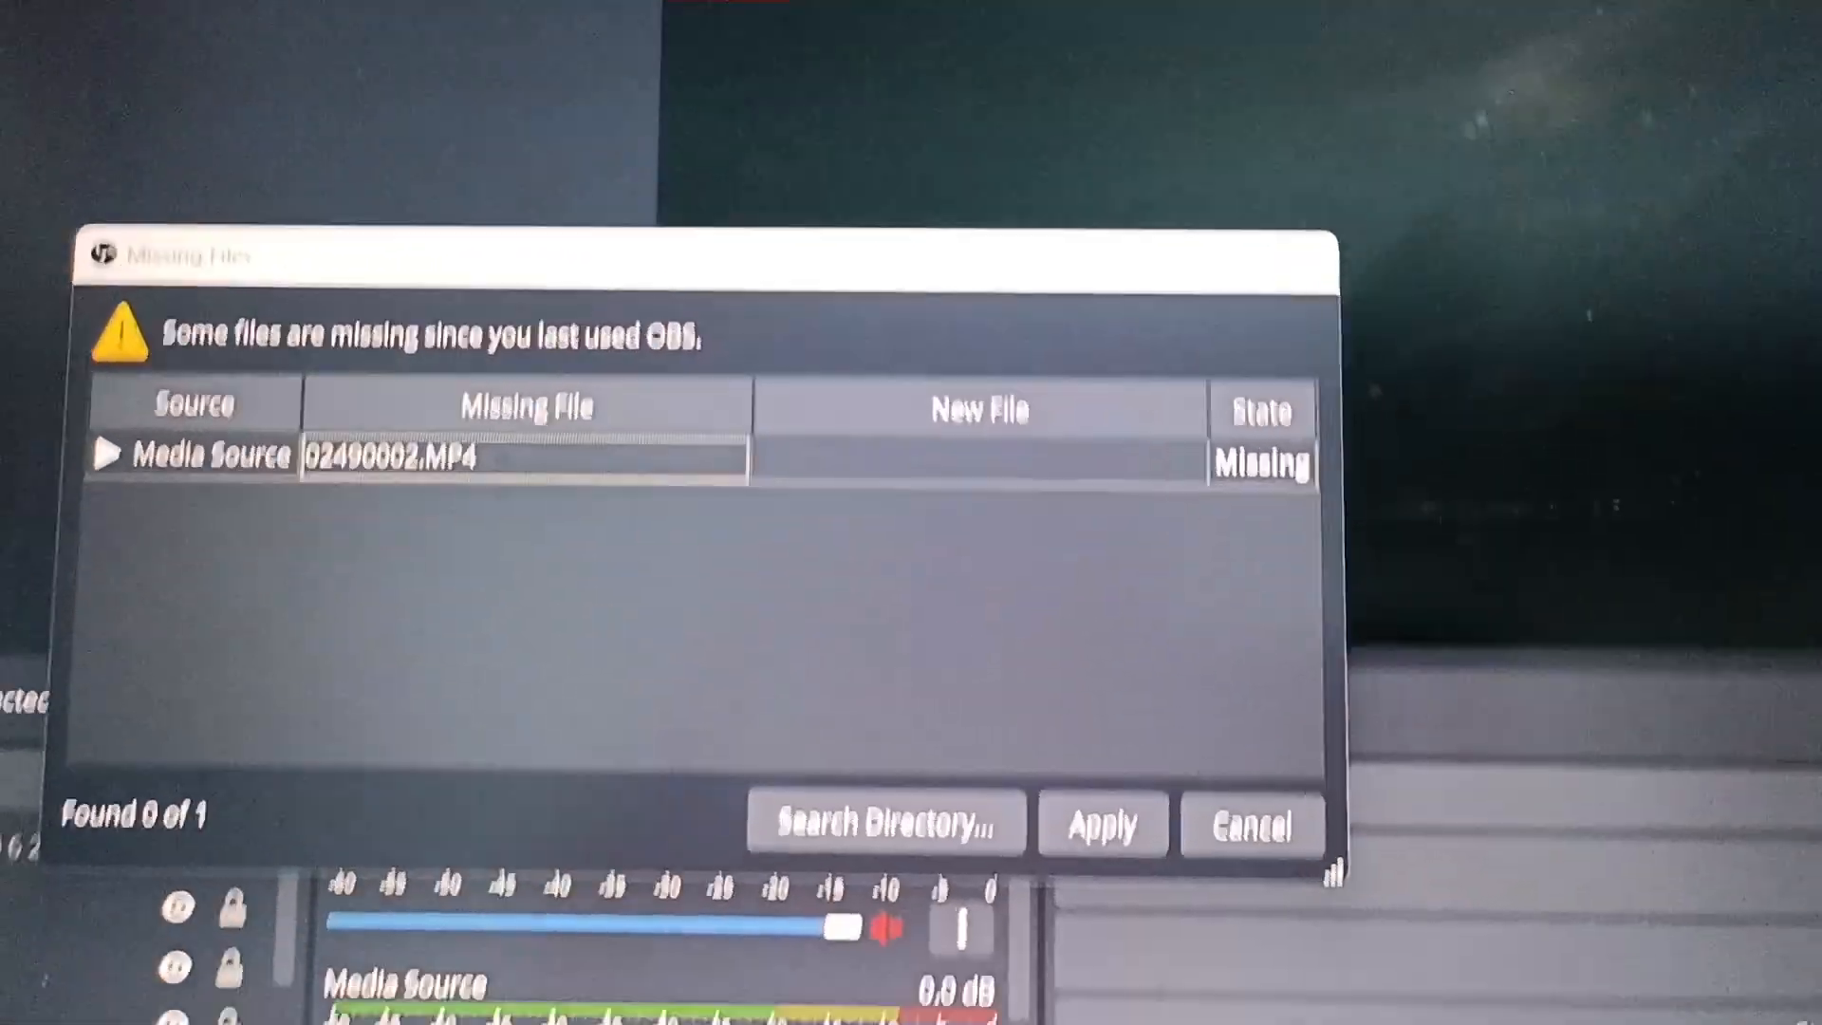
- Cancel the Missing Files warning to return to the main OBS window
click(1251, 823)
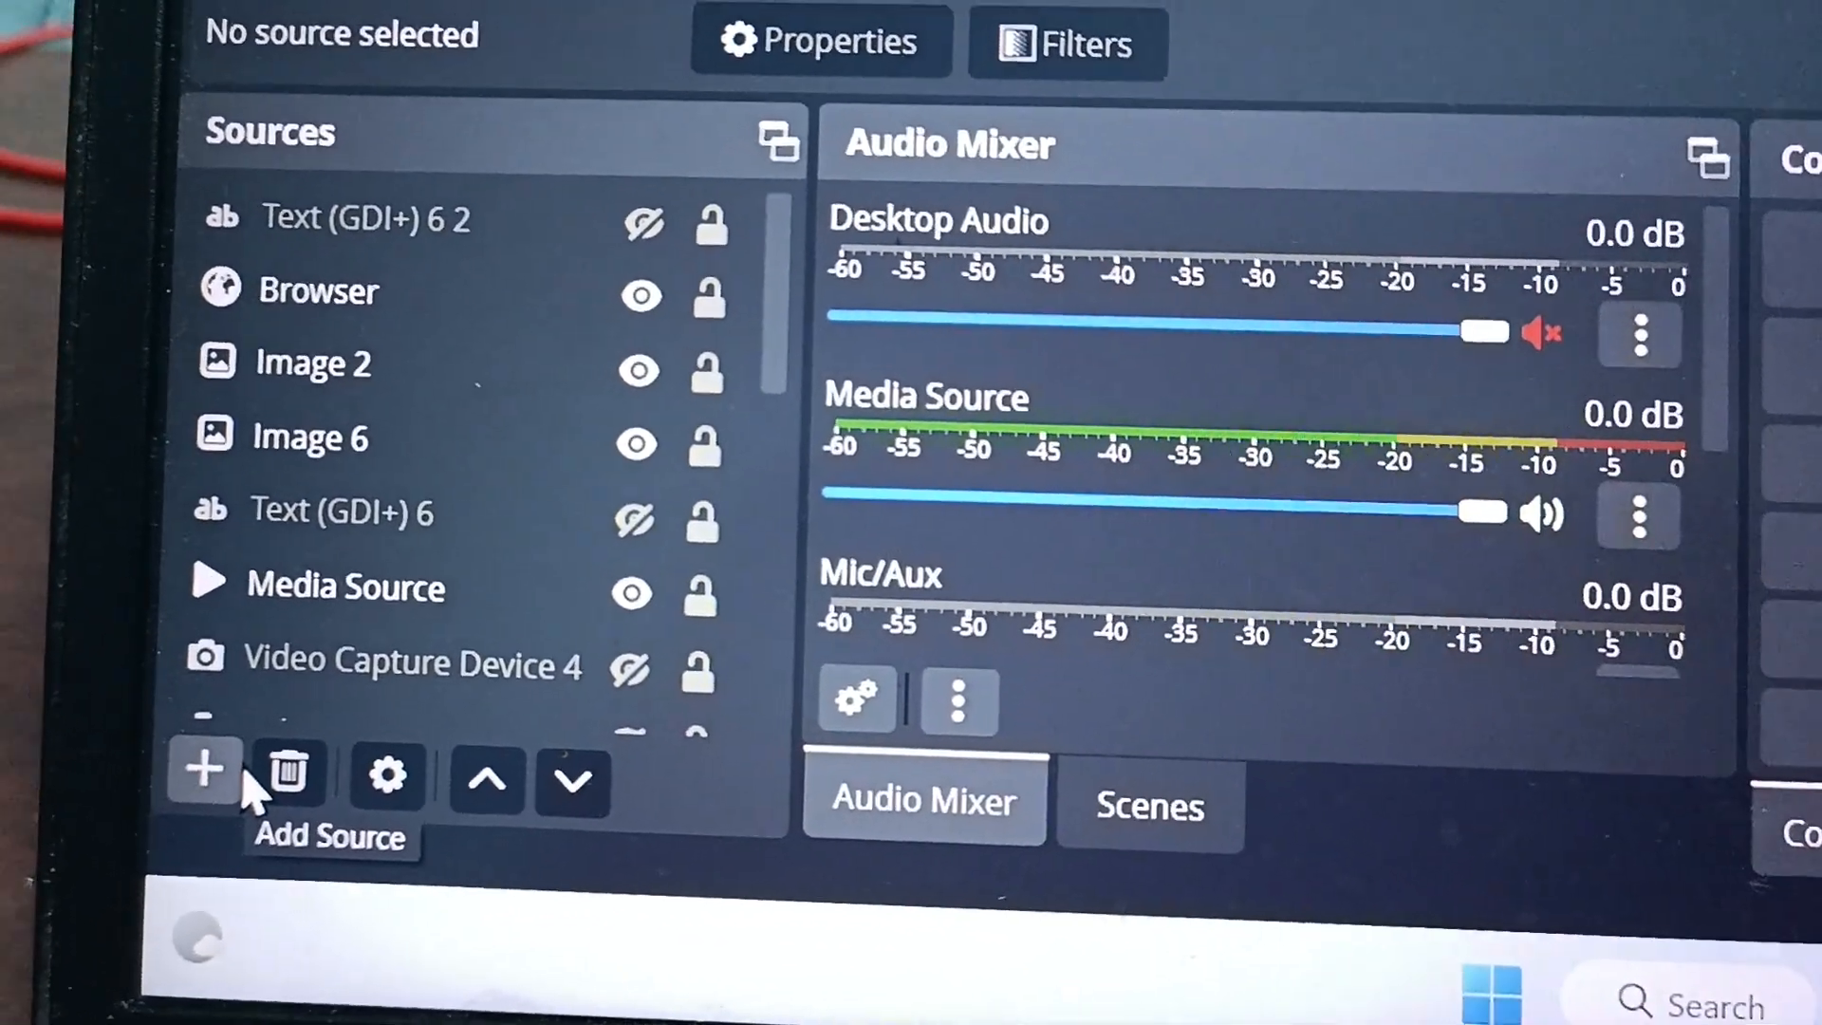
- Add a new Browser source from the Sources add menu
click(203, 771)
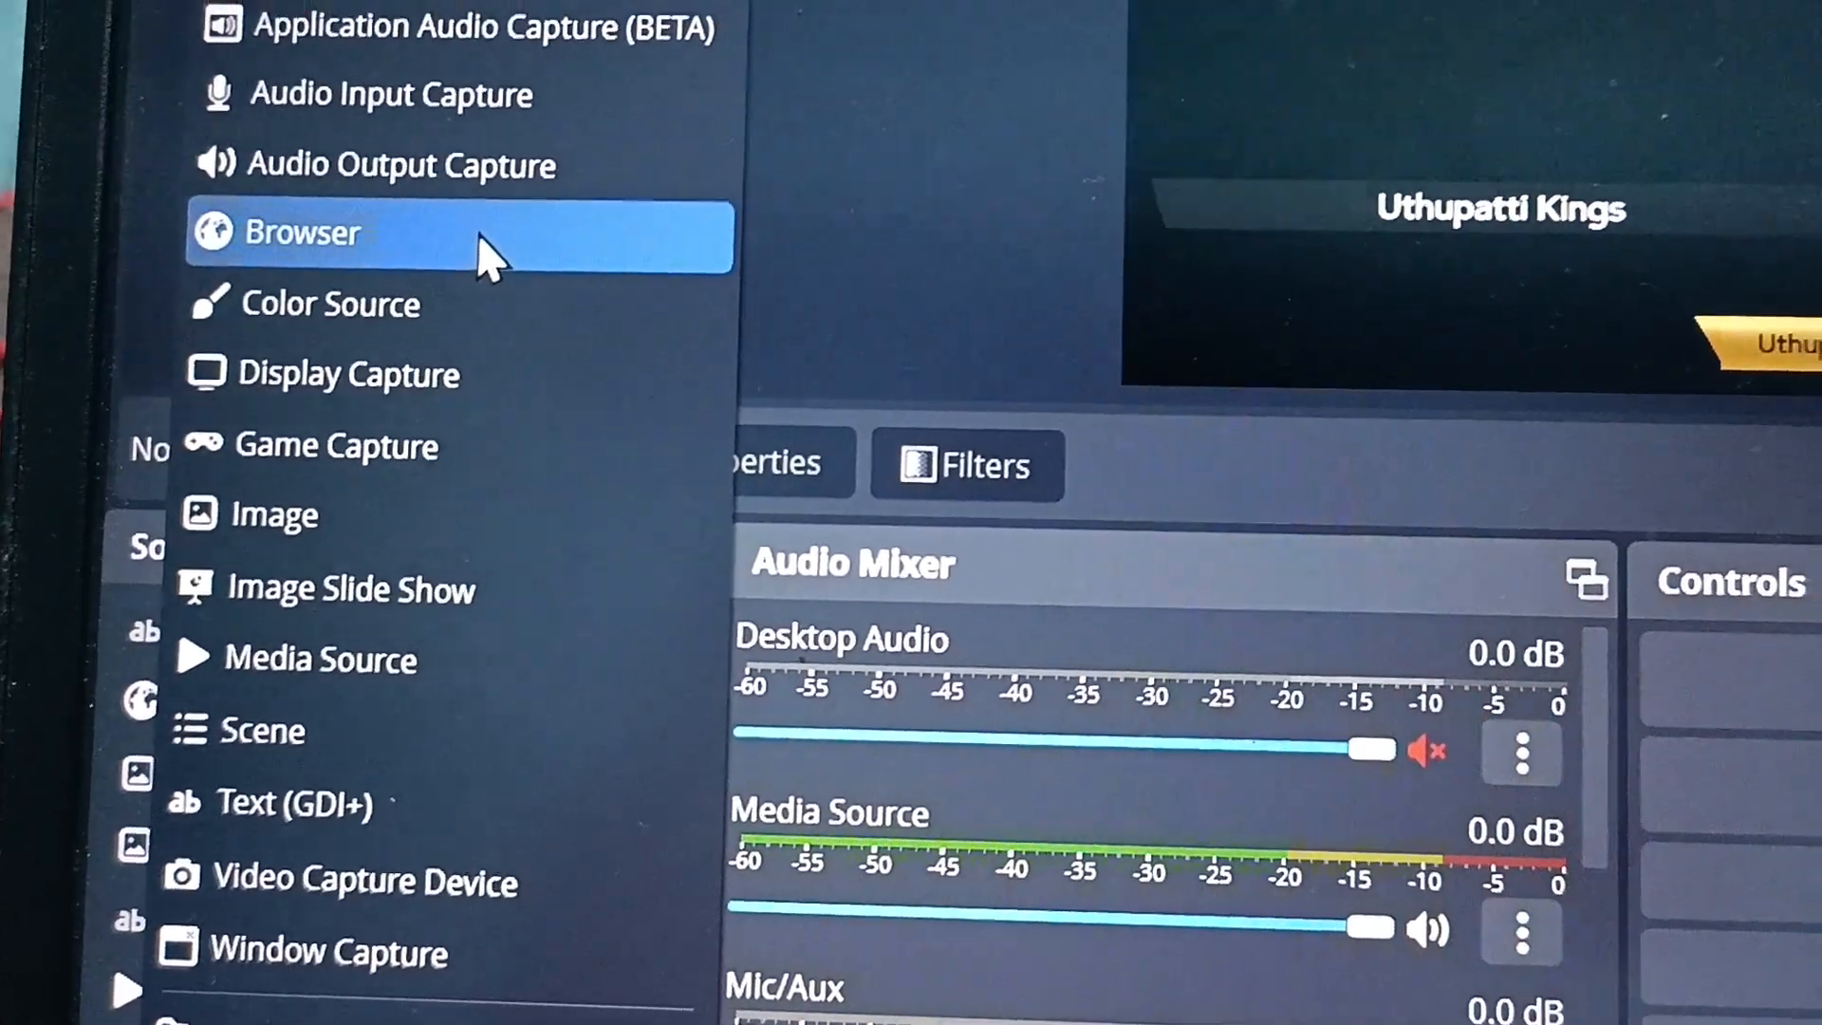
click(302, 233)
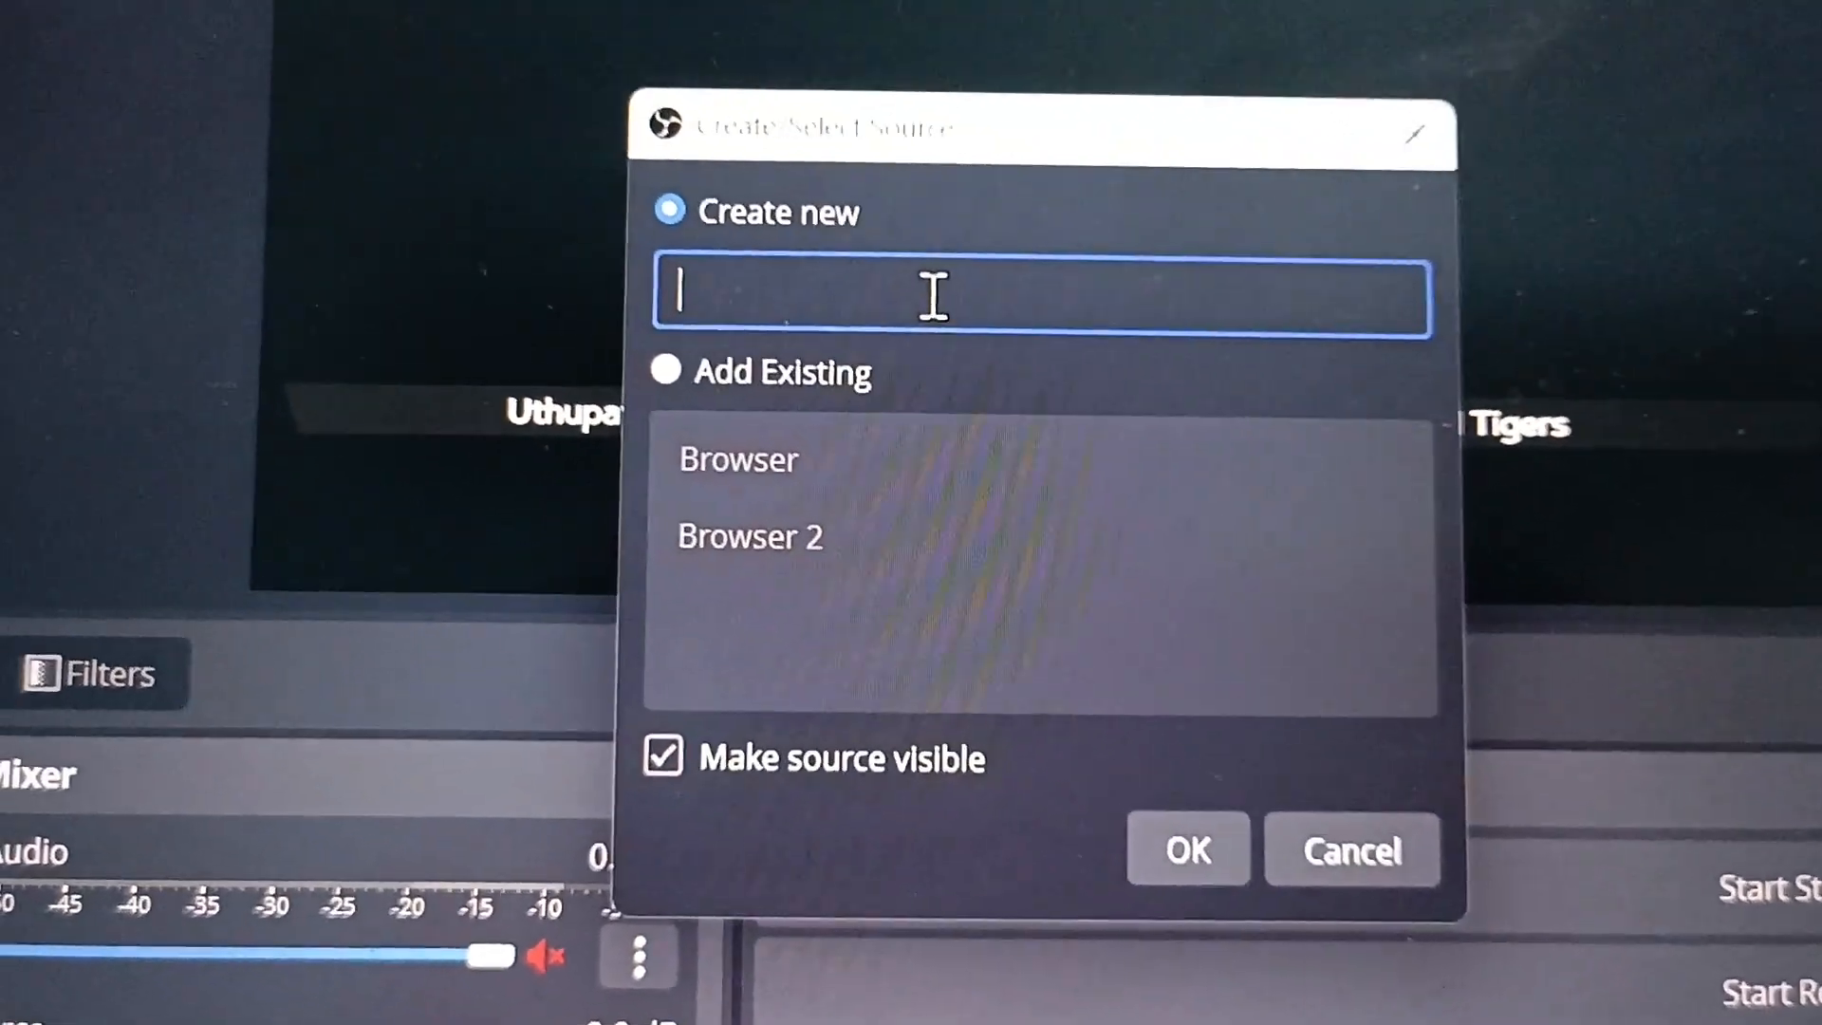
- Name the new browser source 'website', keep it visible, and confirm
text(webs)
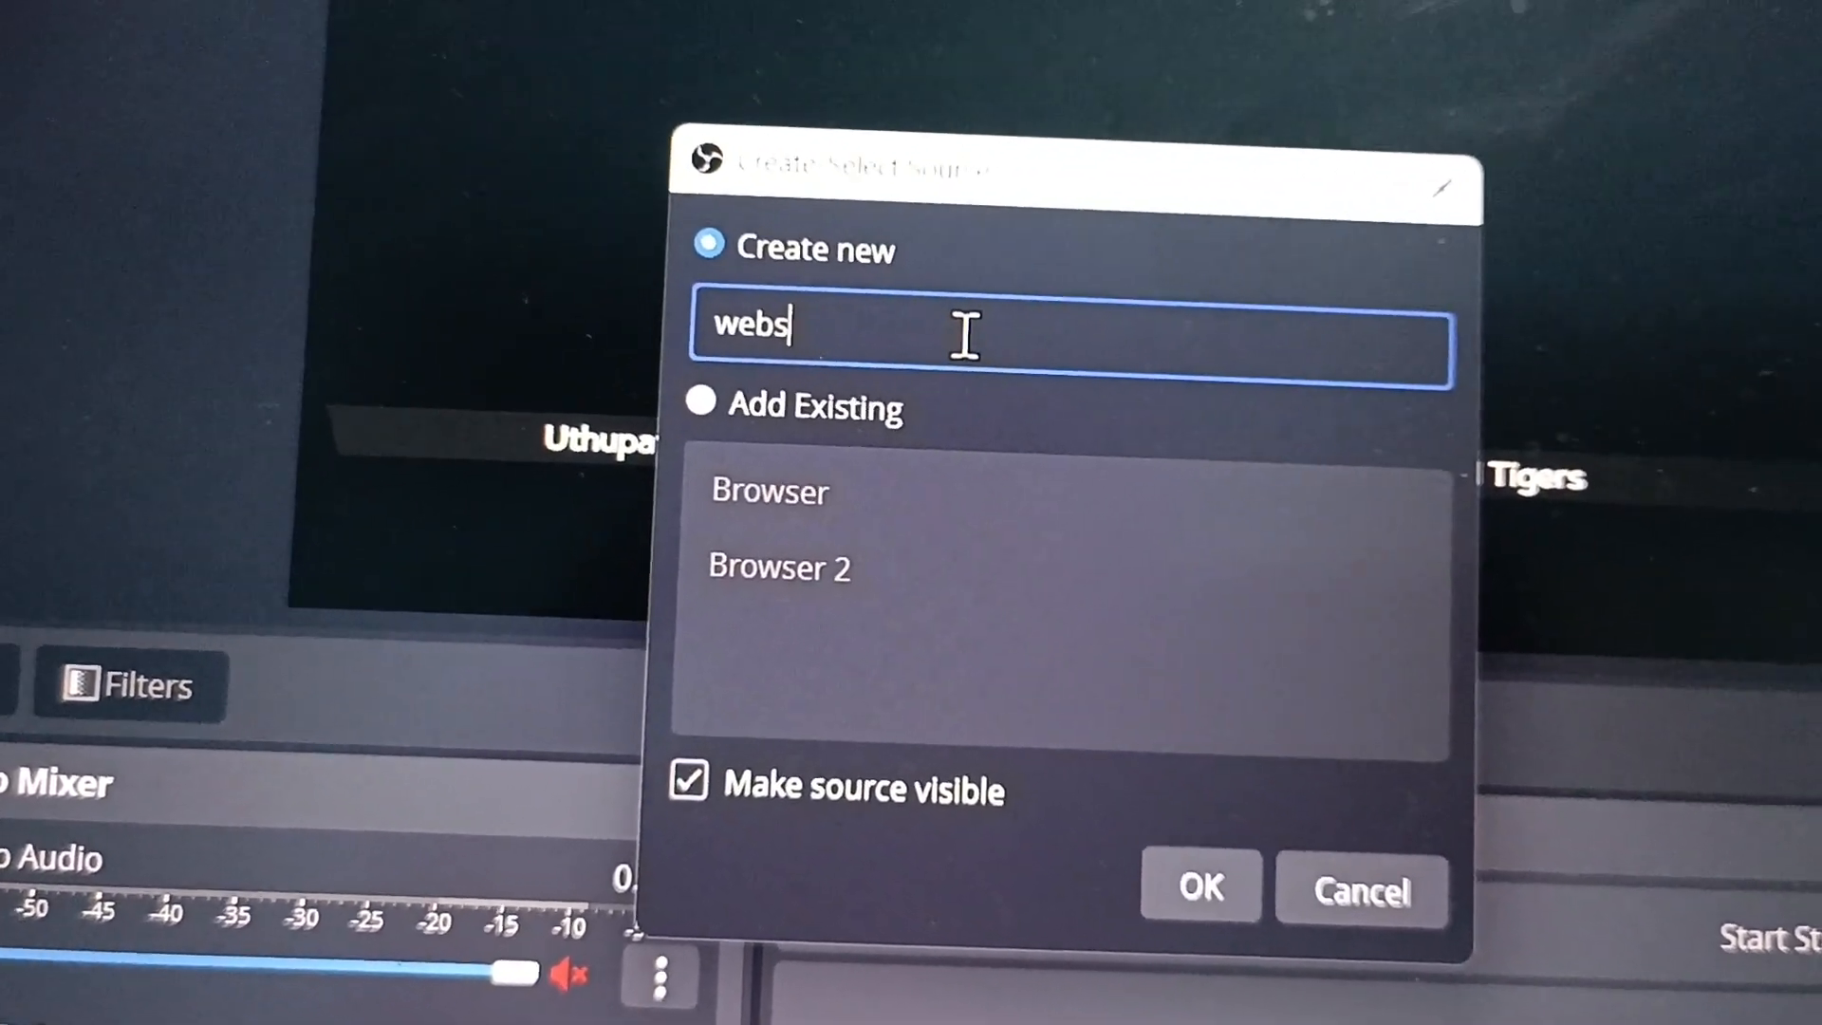
text(ite)
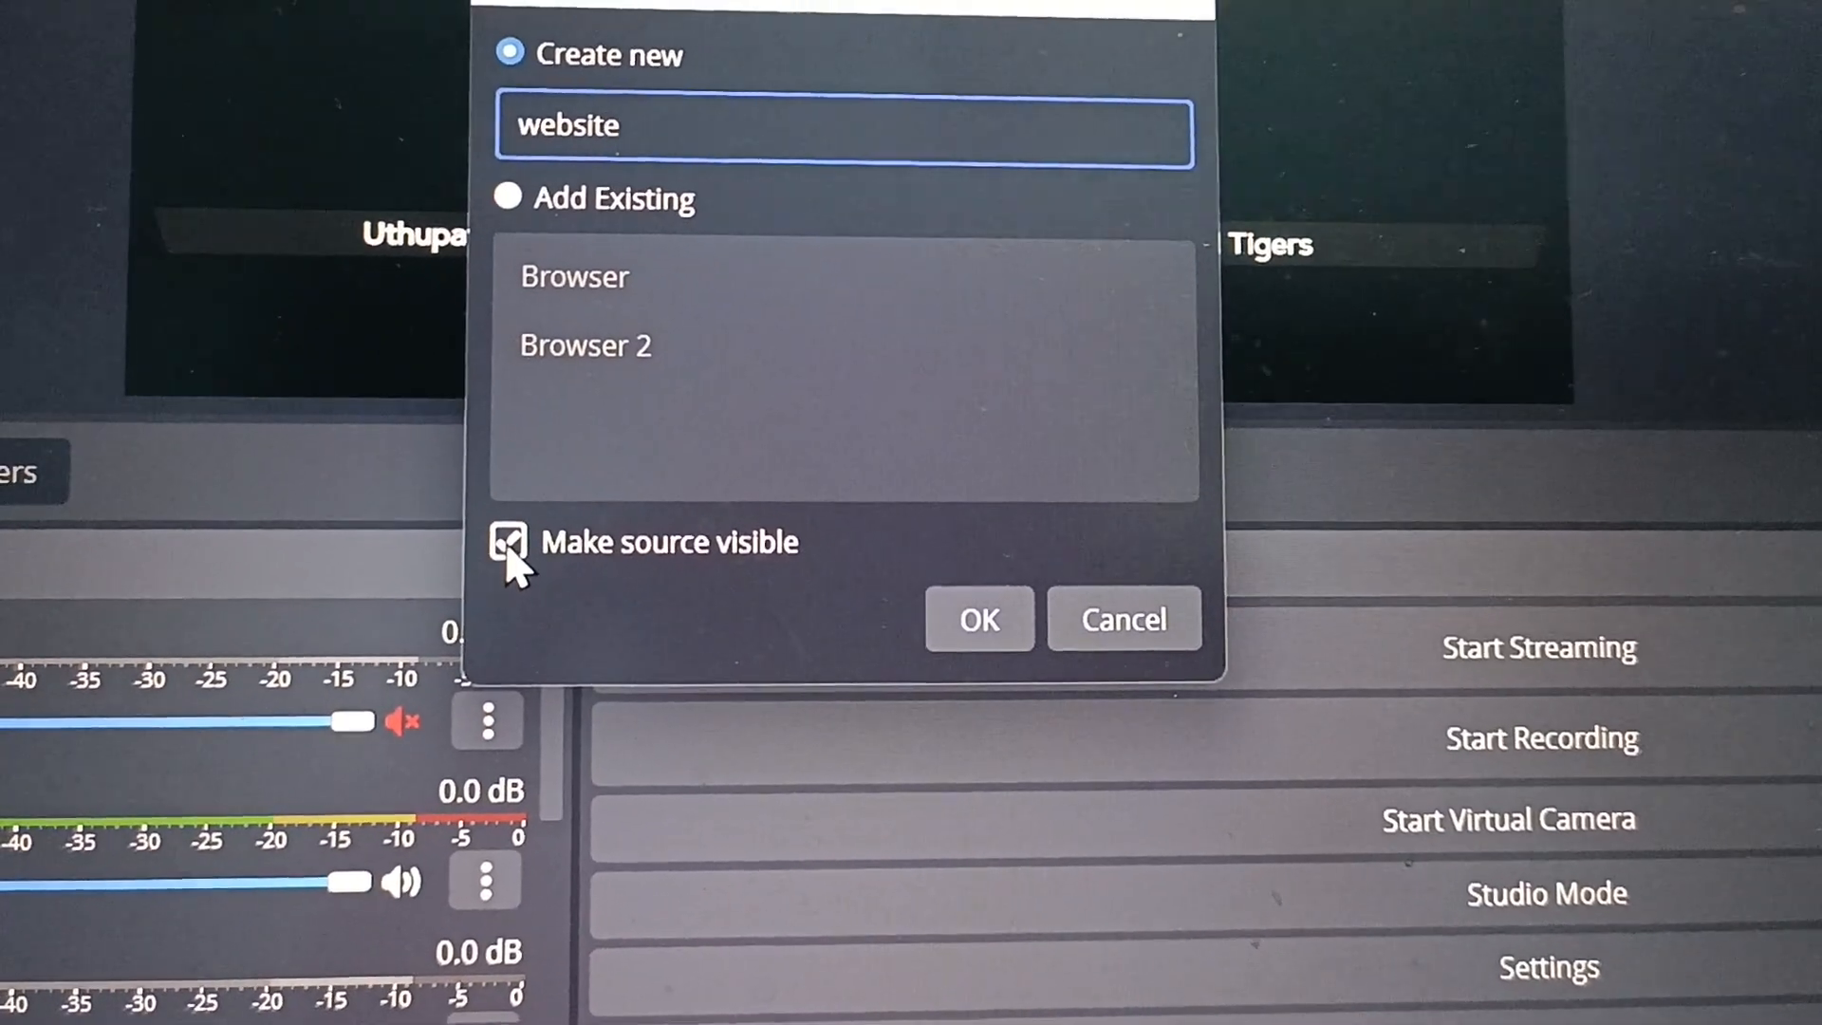
click(508, 543)
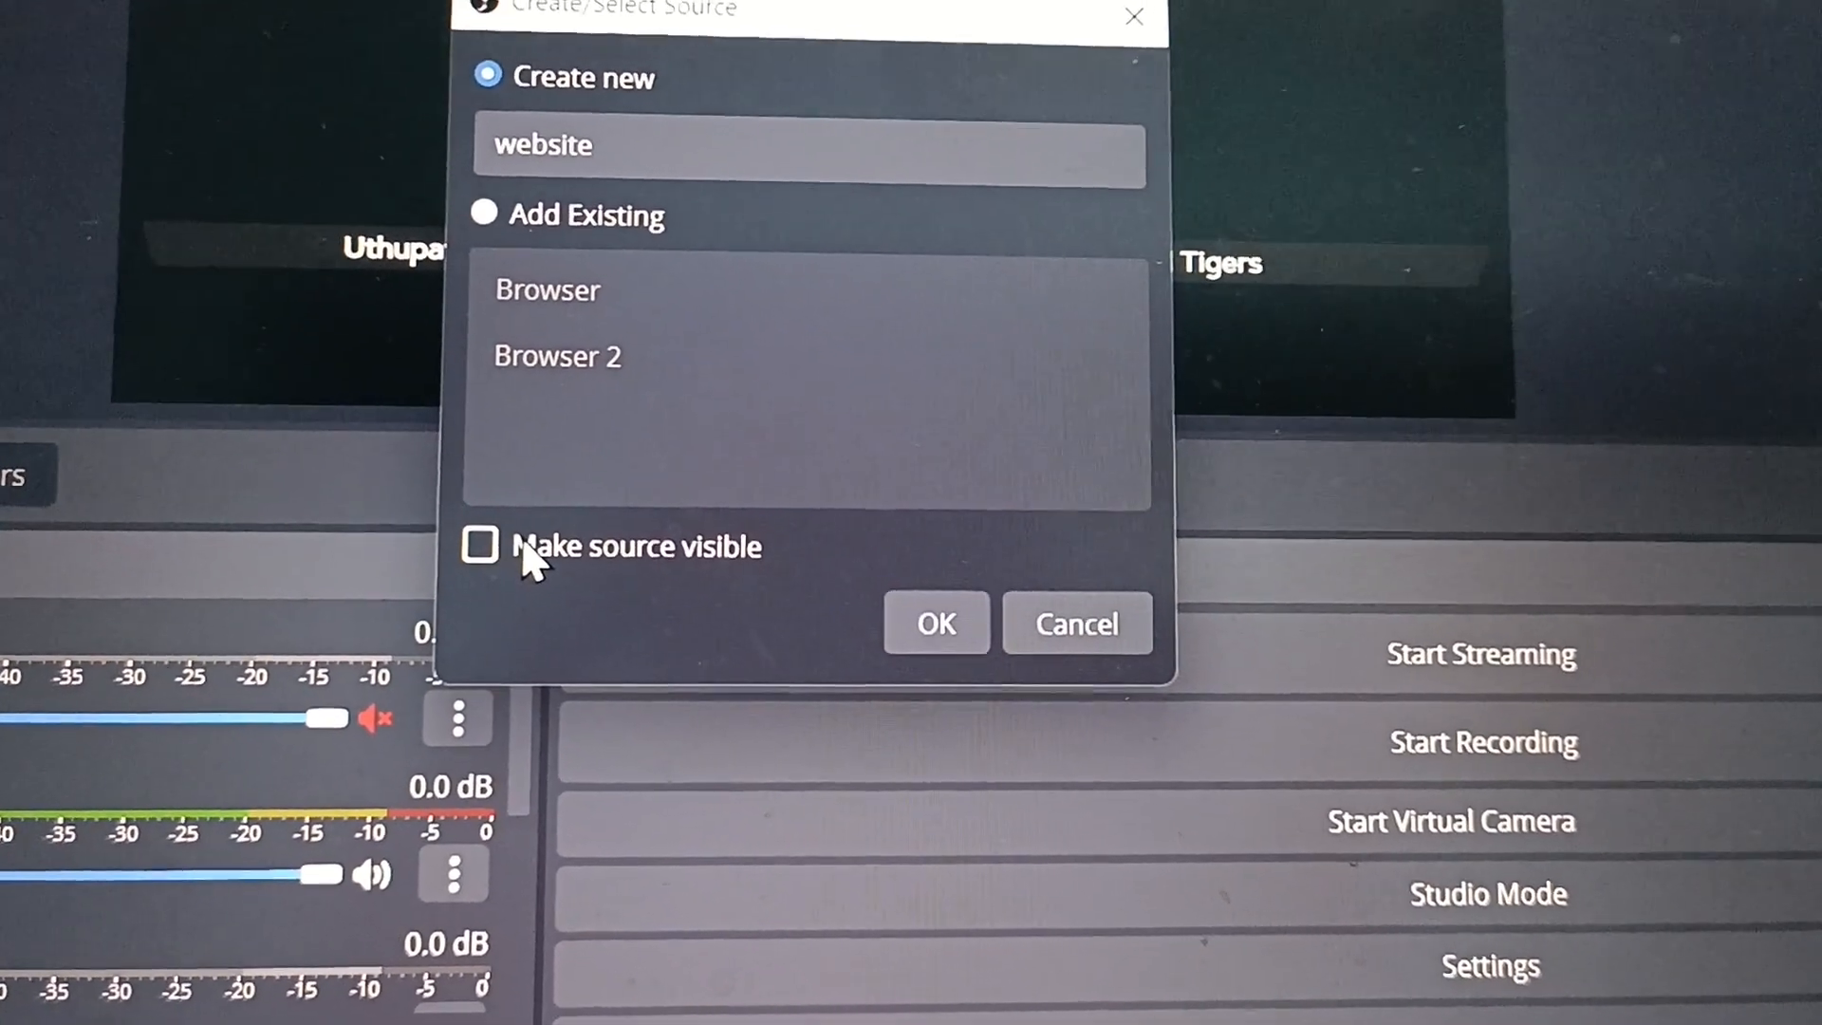
click(479, 545)
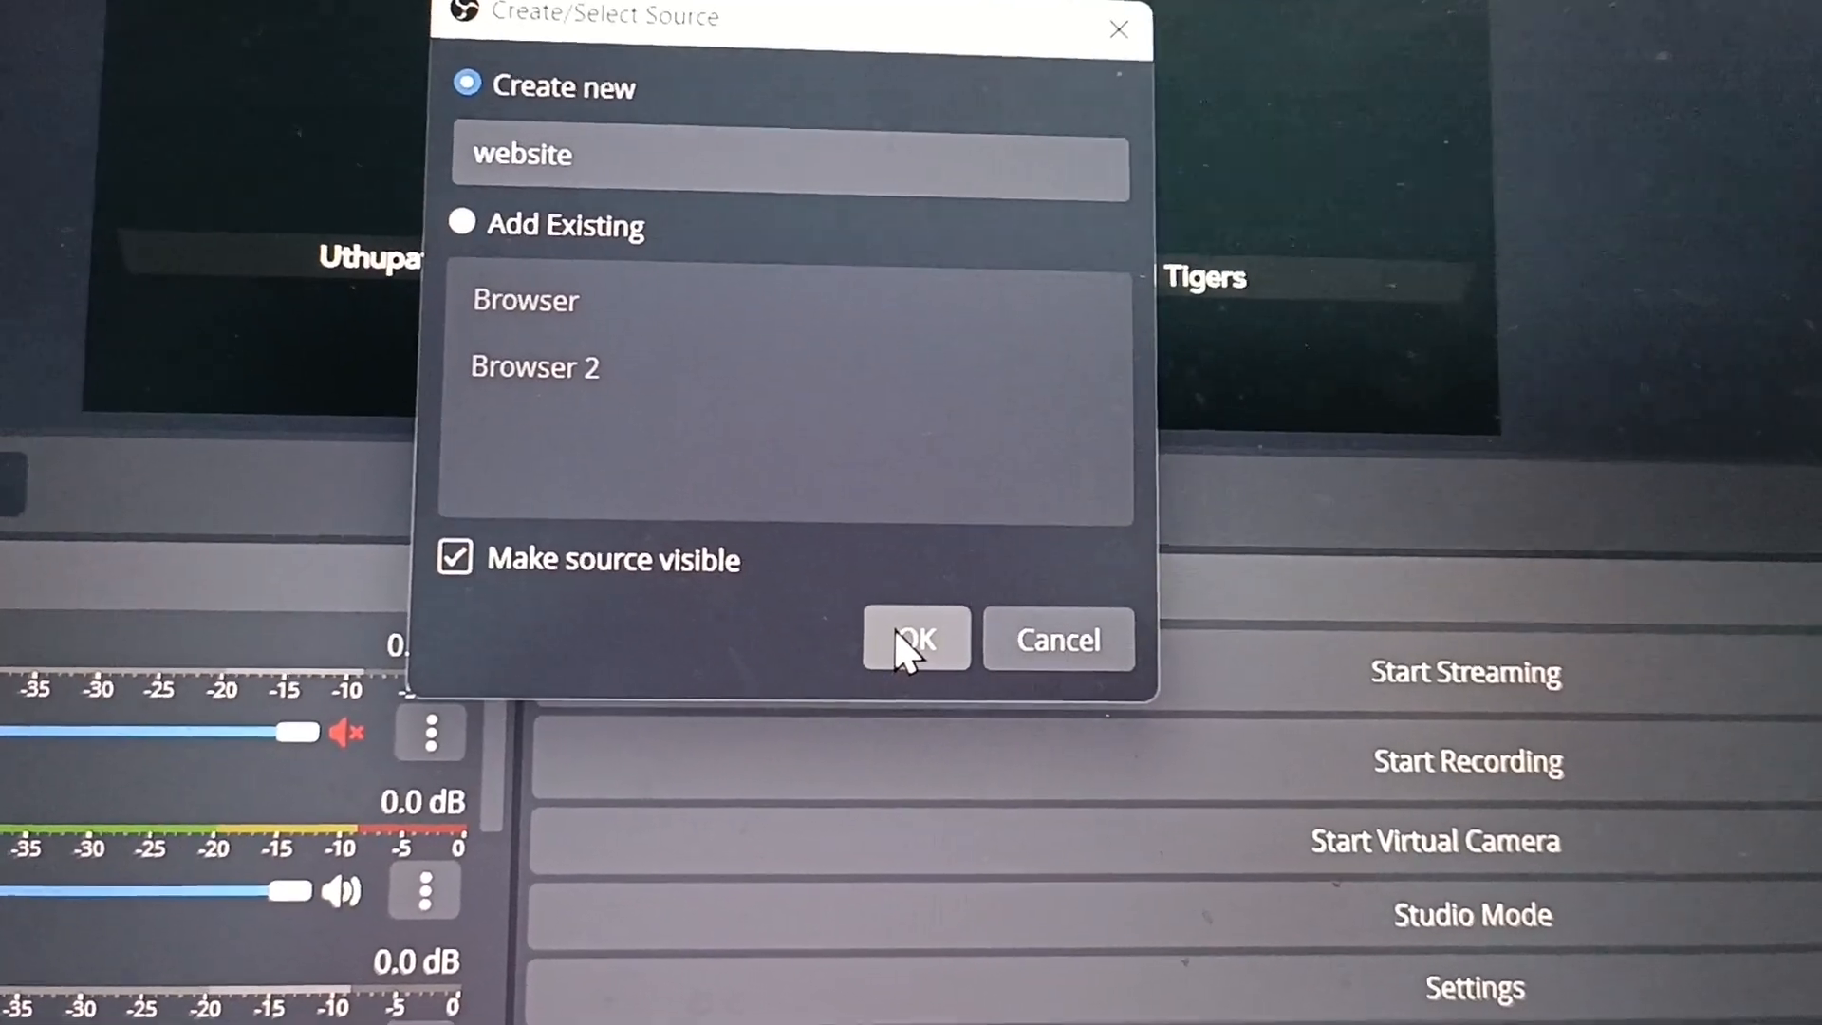
click(915, 638)
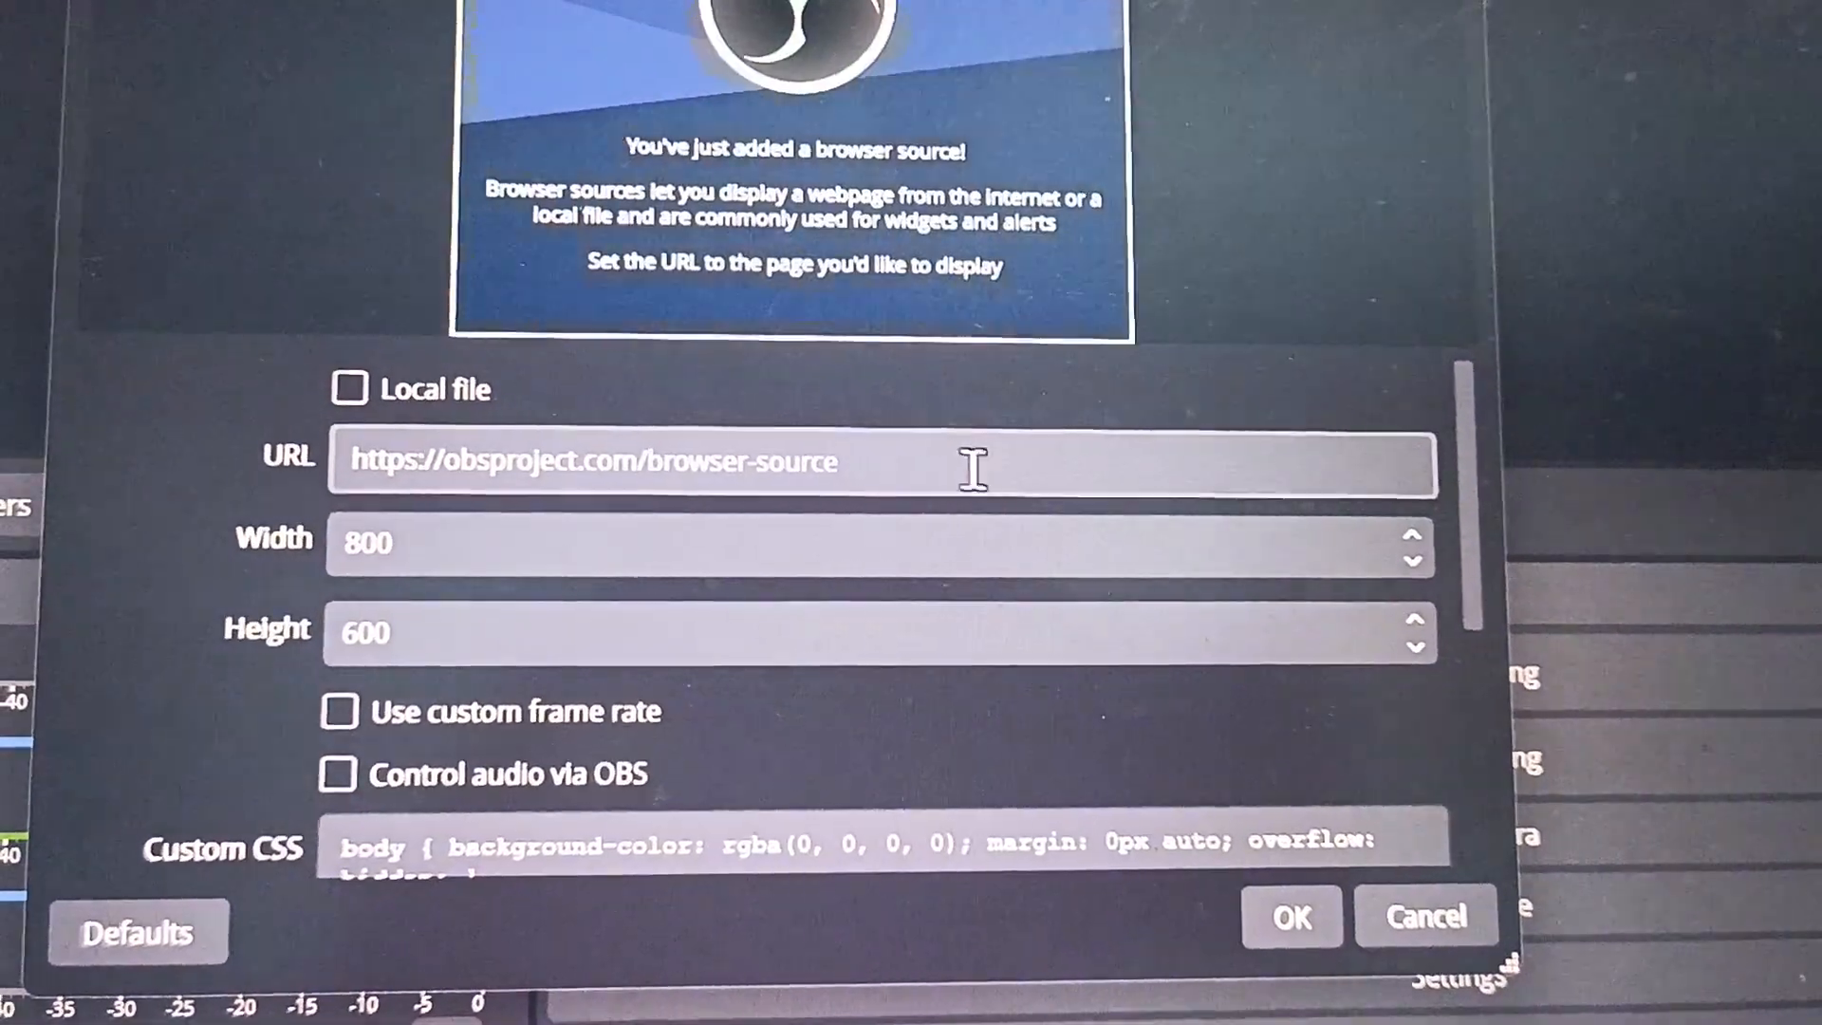
- Focus the source's URL field, then bring the web browser to the front
click(894, 461)
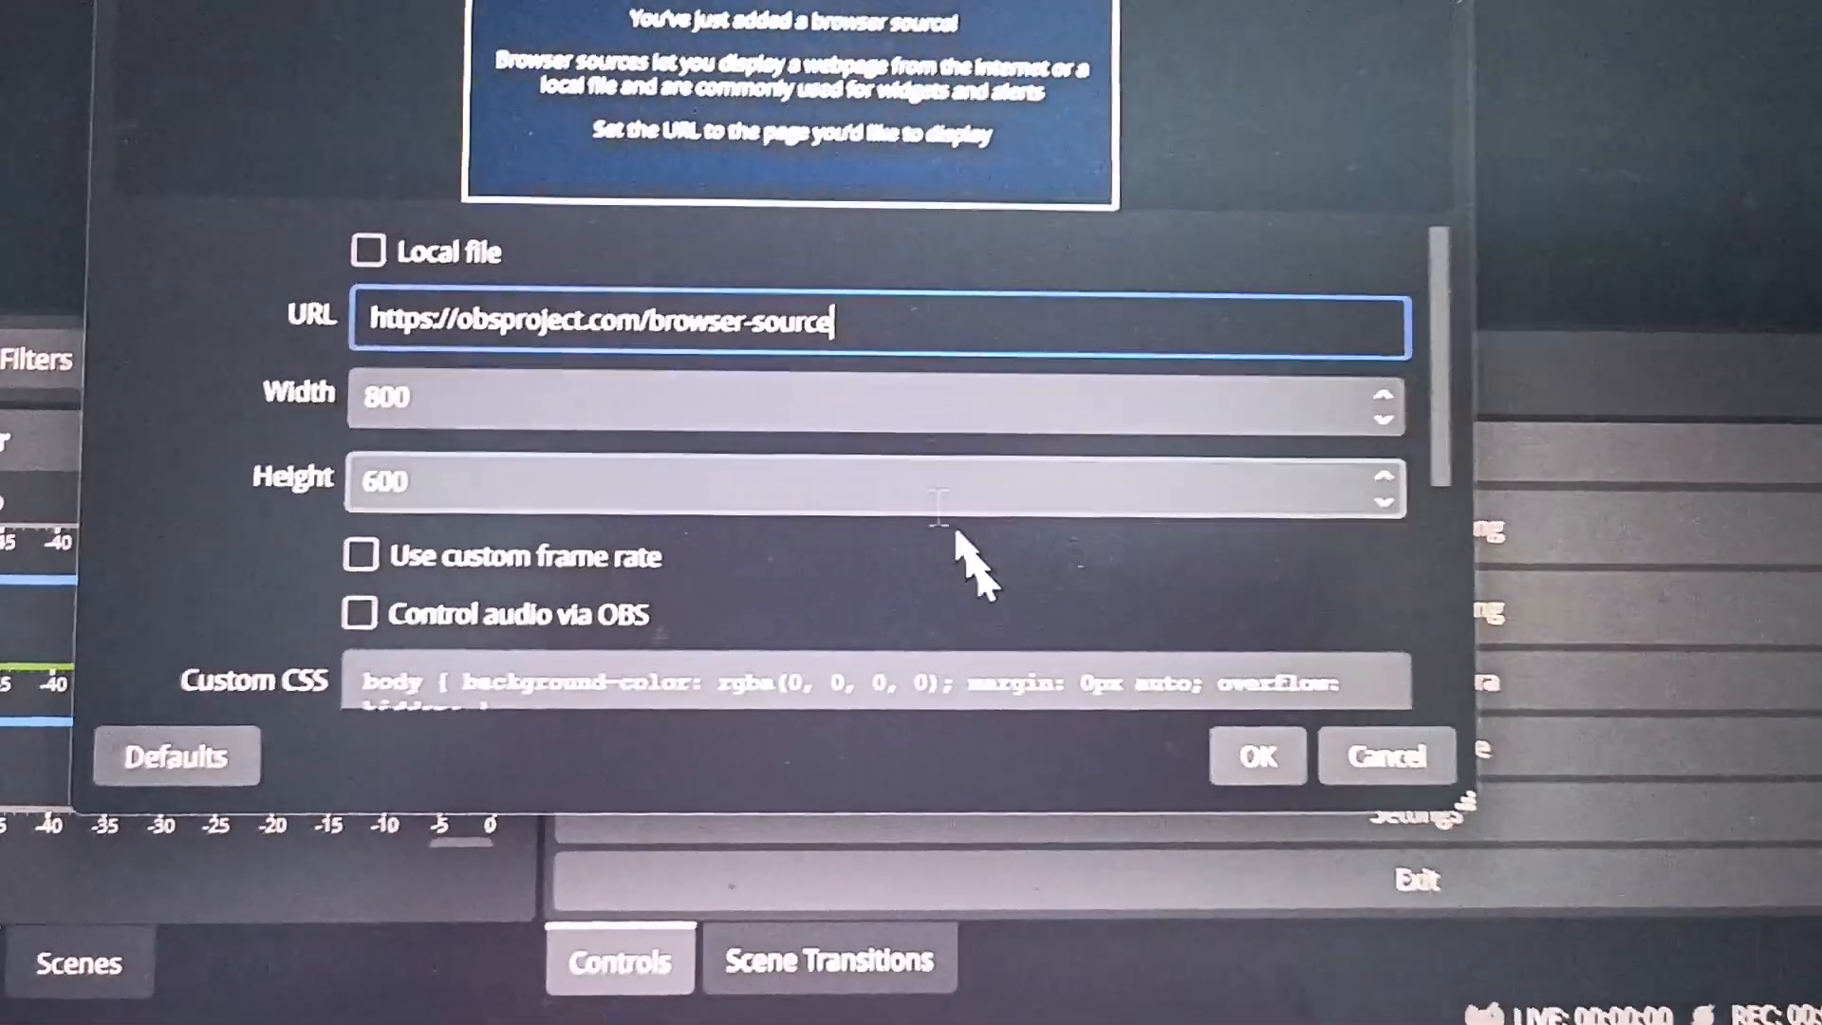
click(1256, 756)
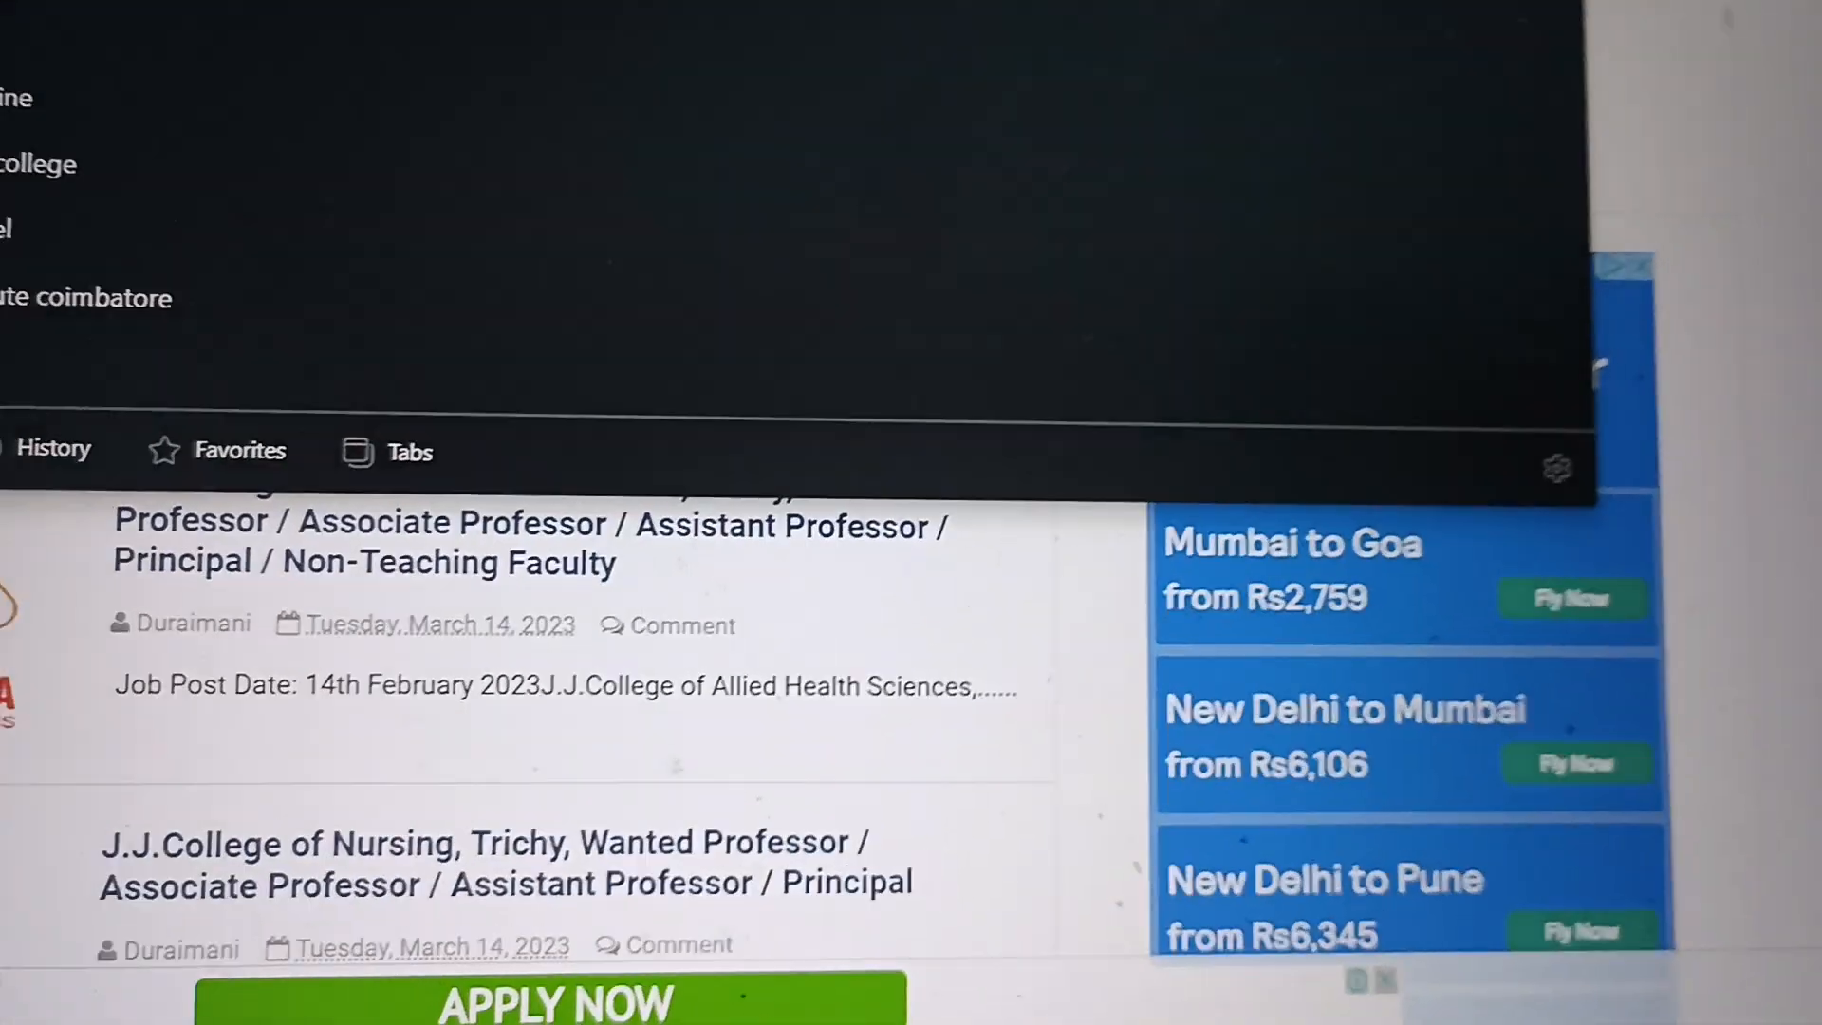
- Dismiss the address suggestions and scroll down through the faculty jobs page
click(638, 421)
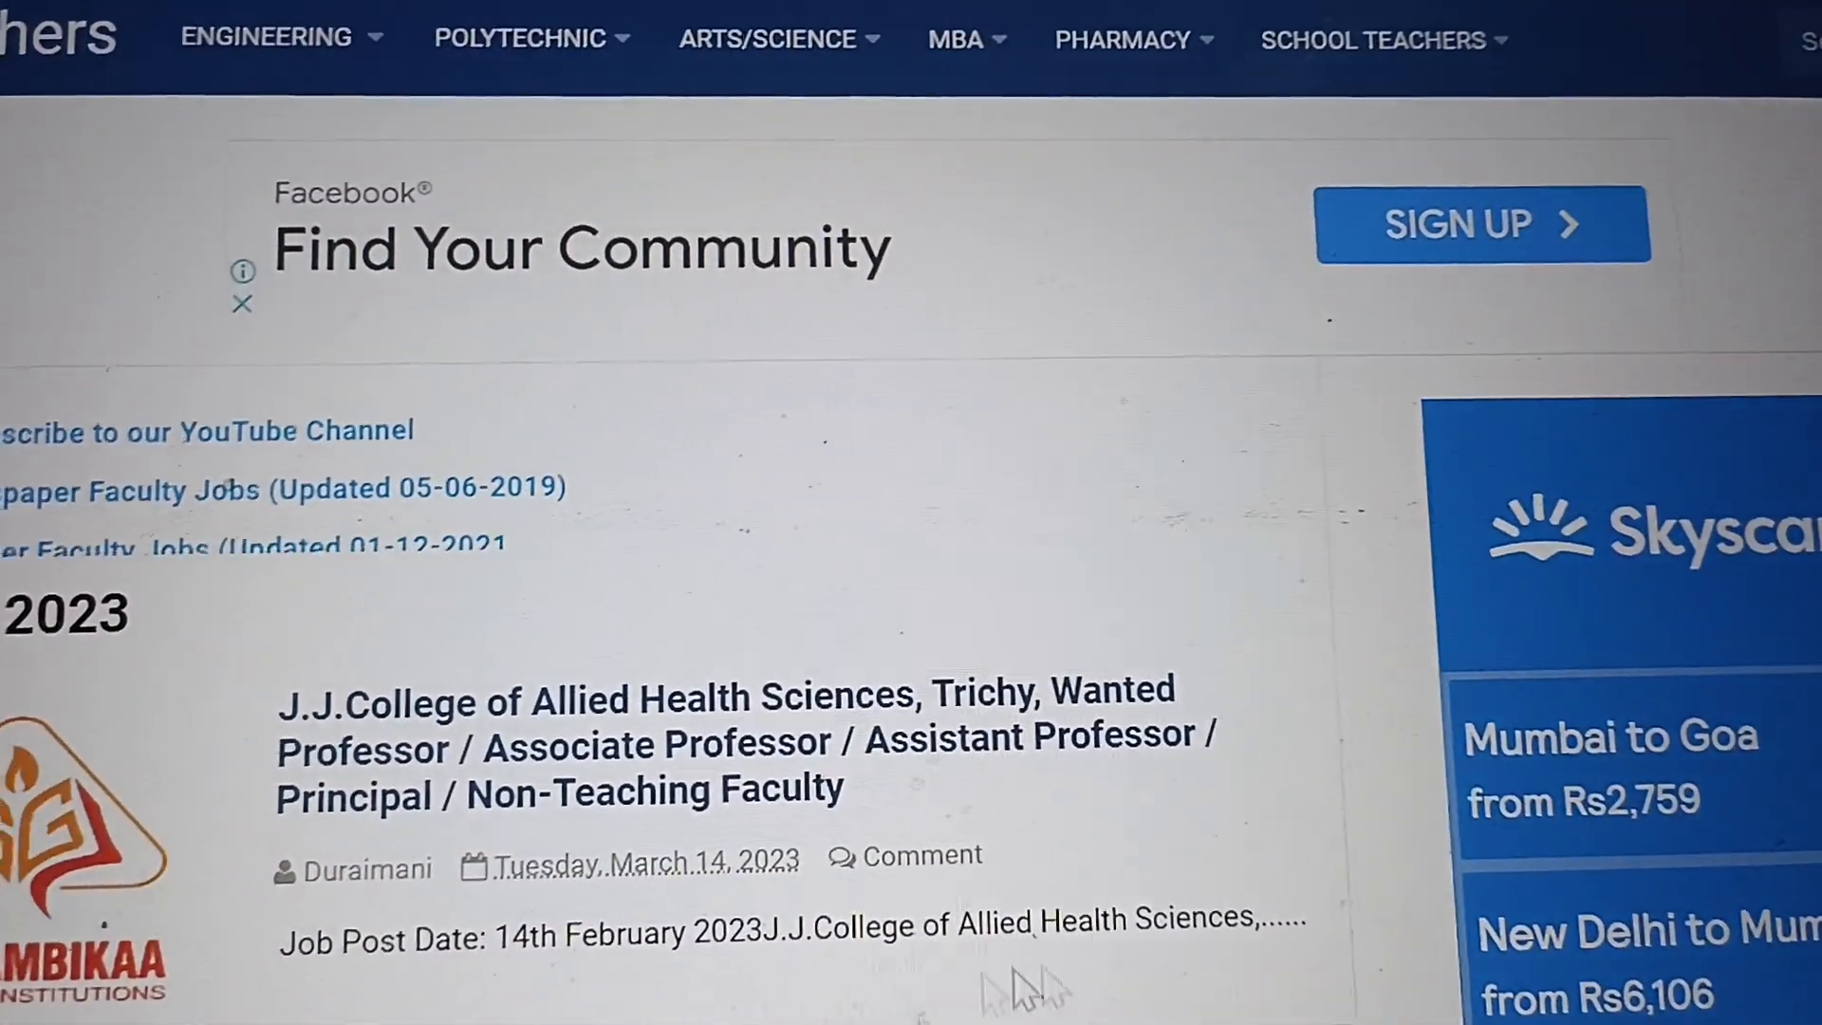
scroll(down, 3)
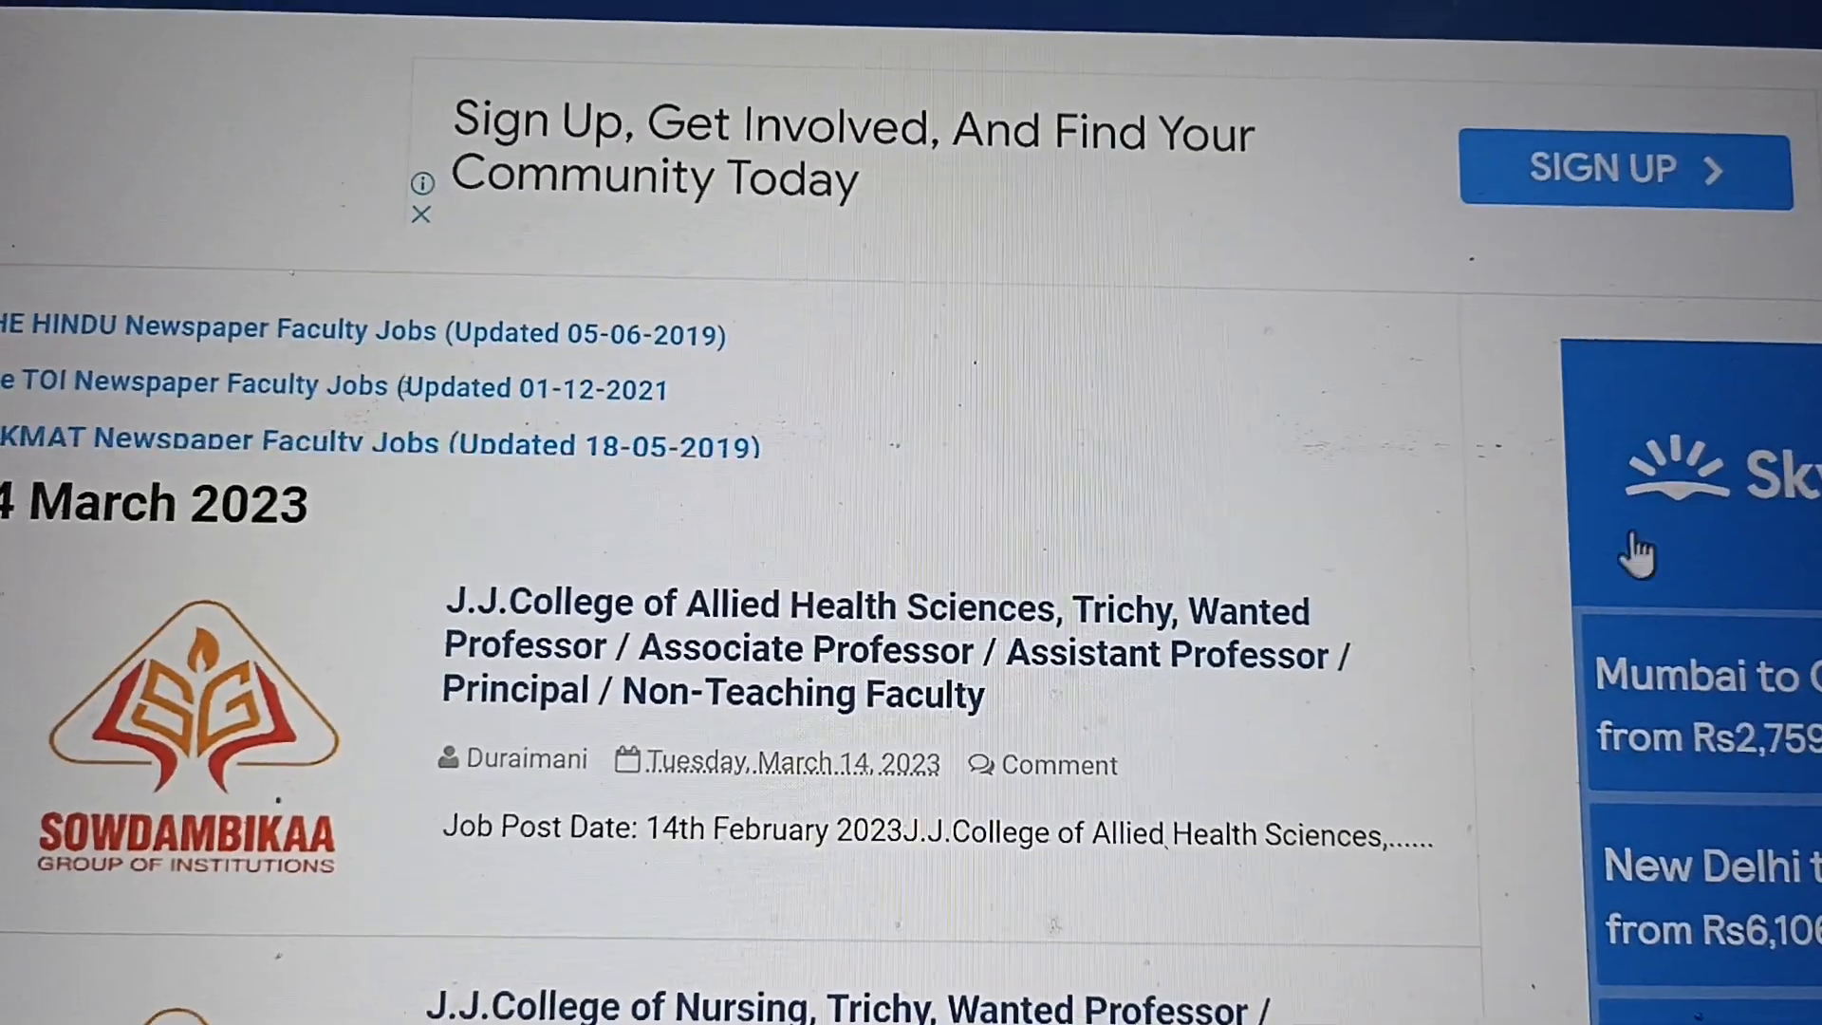
scroll(down, 3)
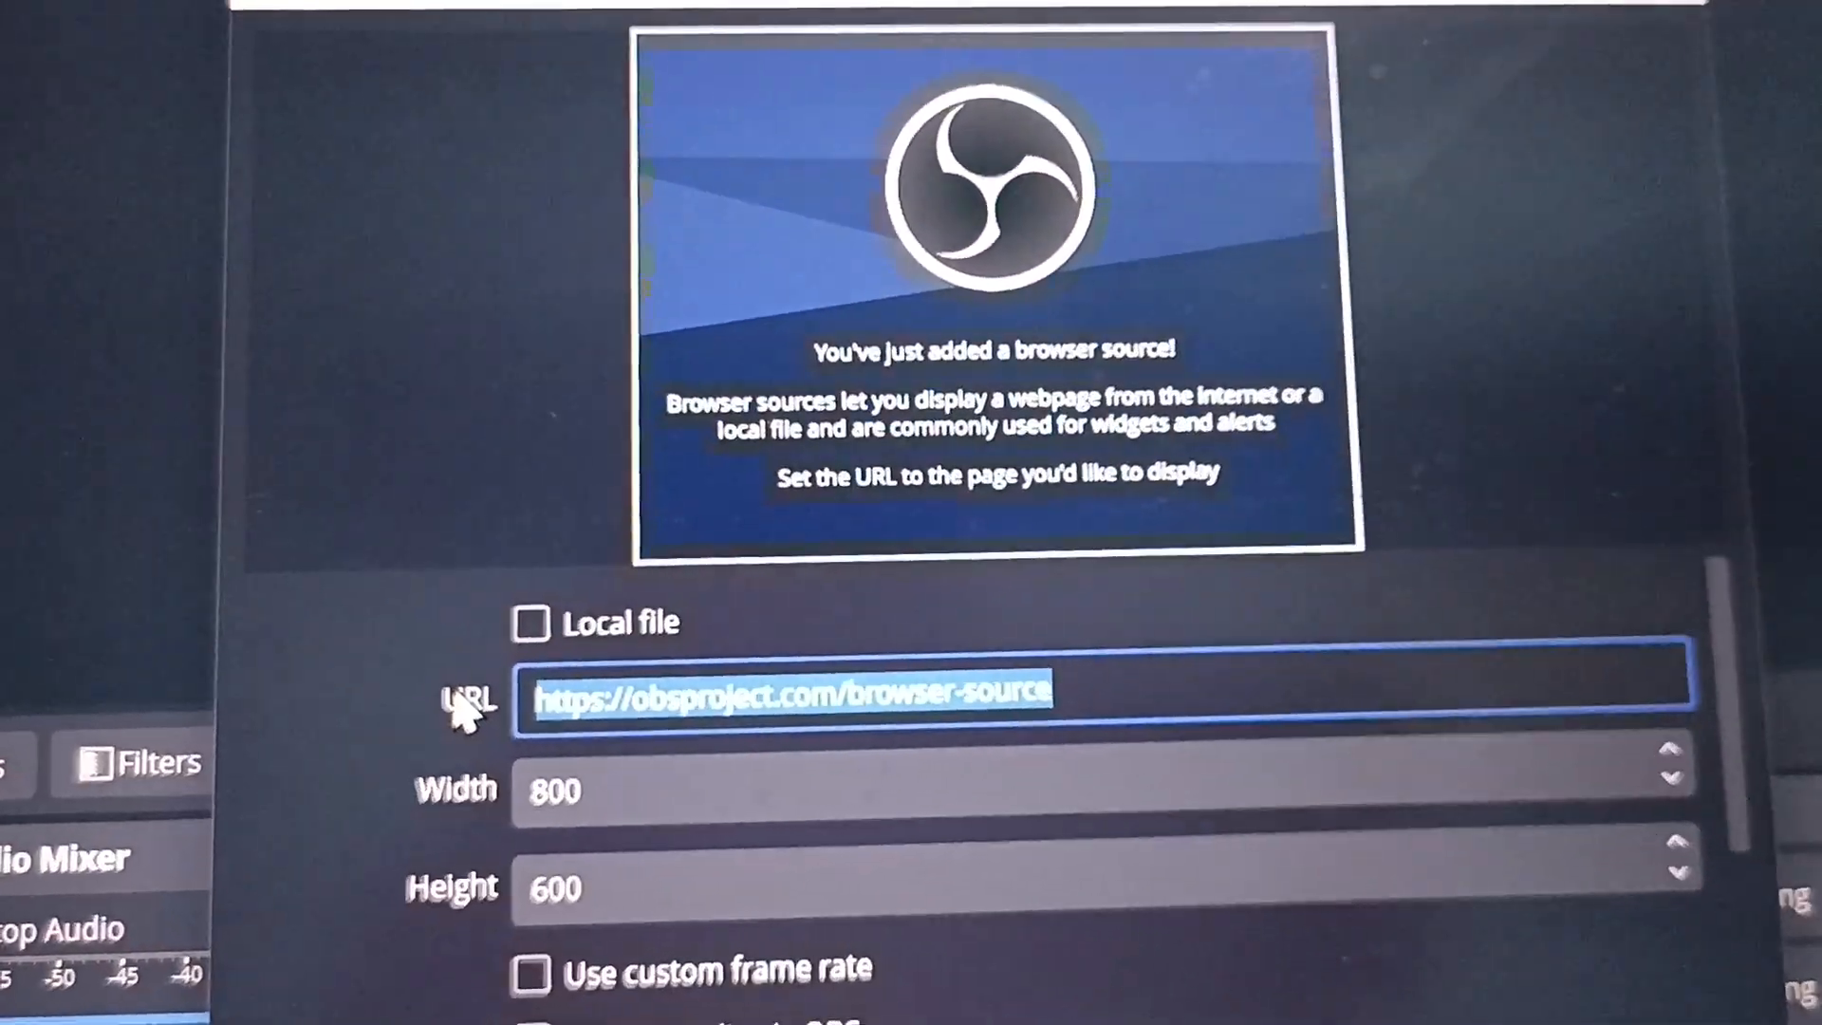
text(https://www.facultyon.com/)
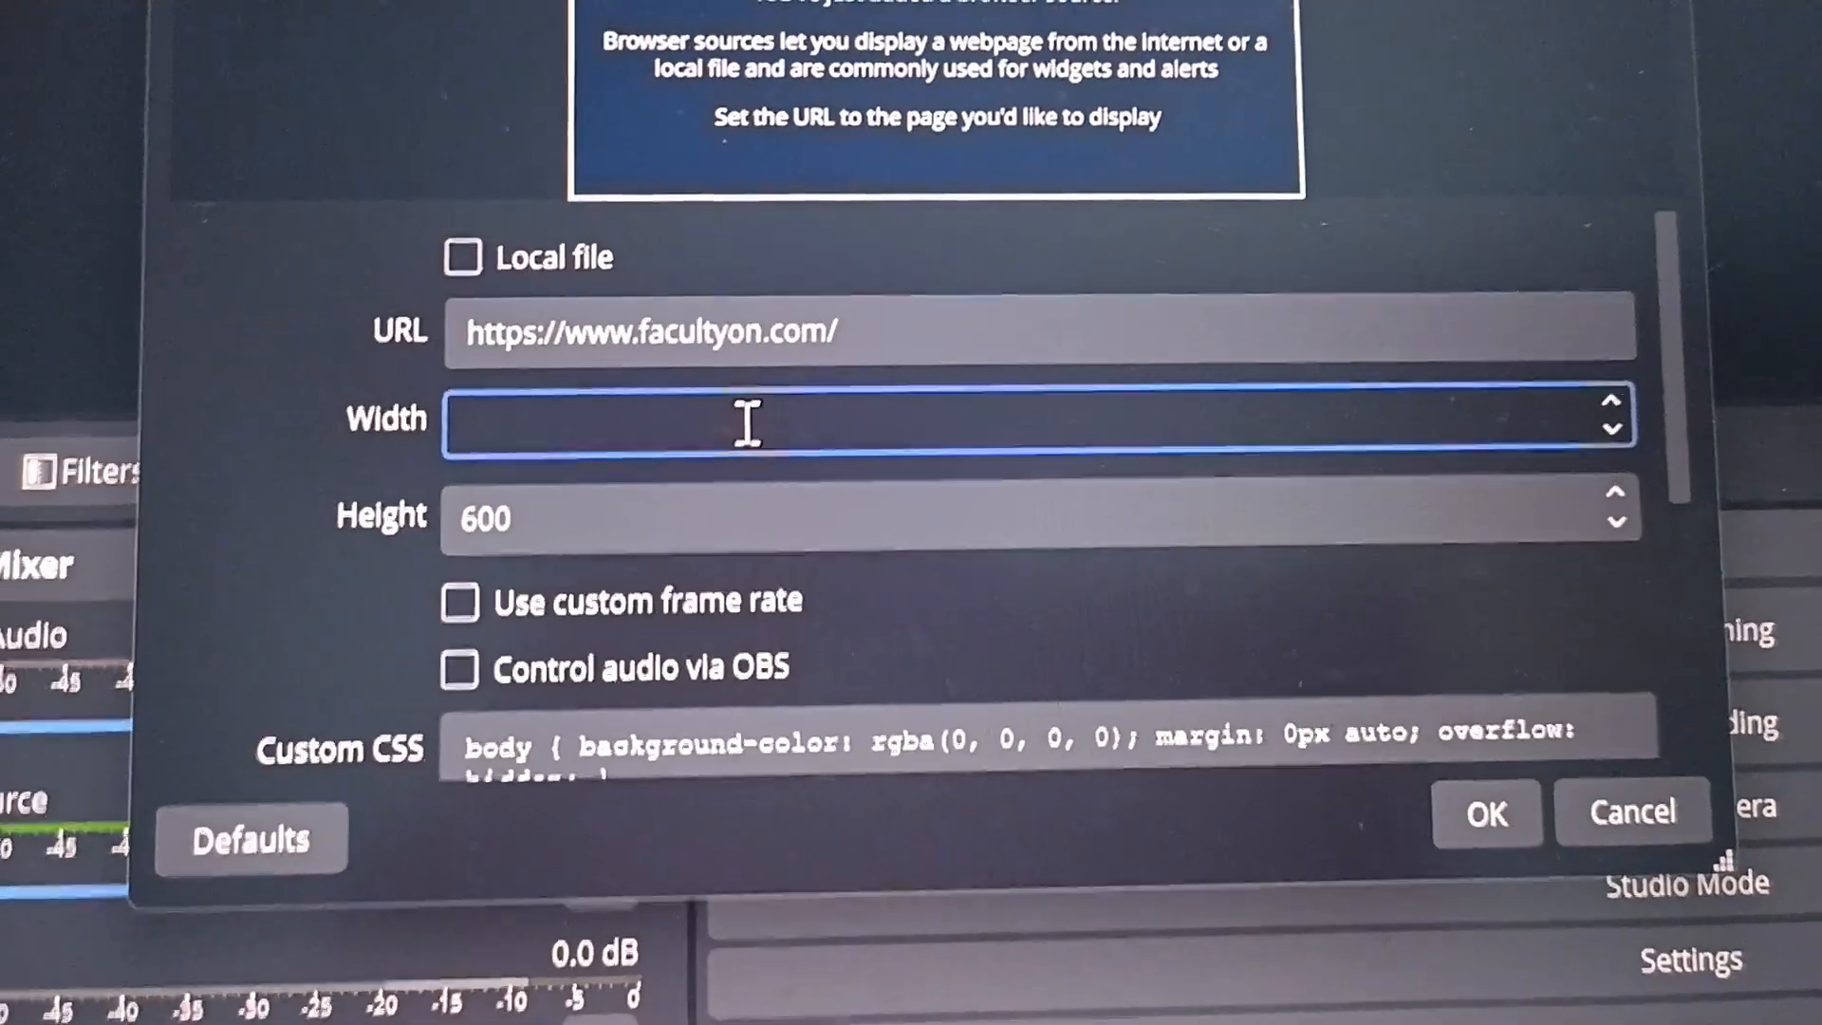
text(1920)
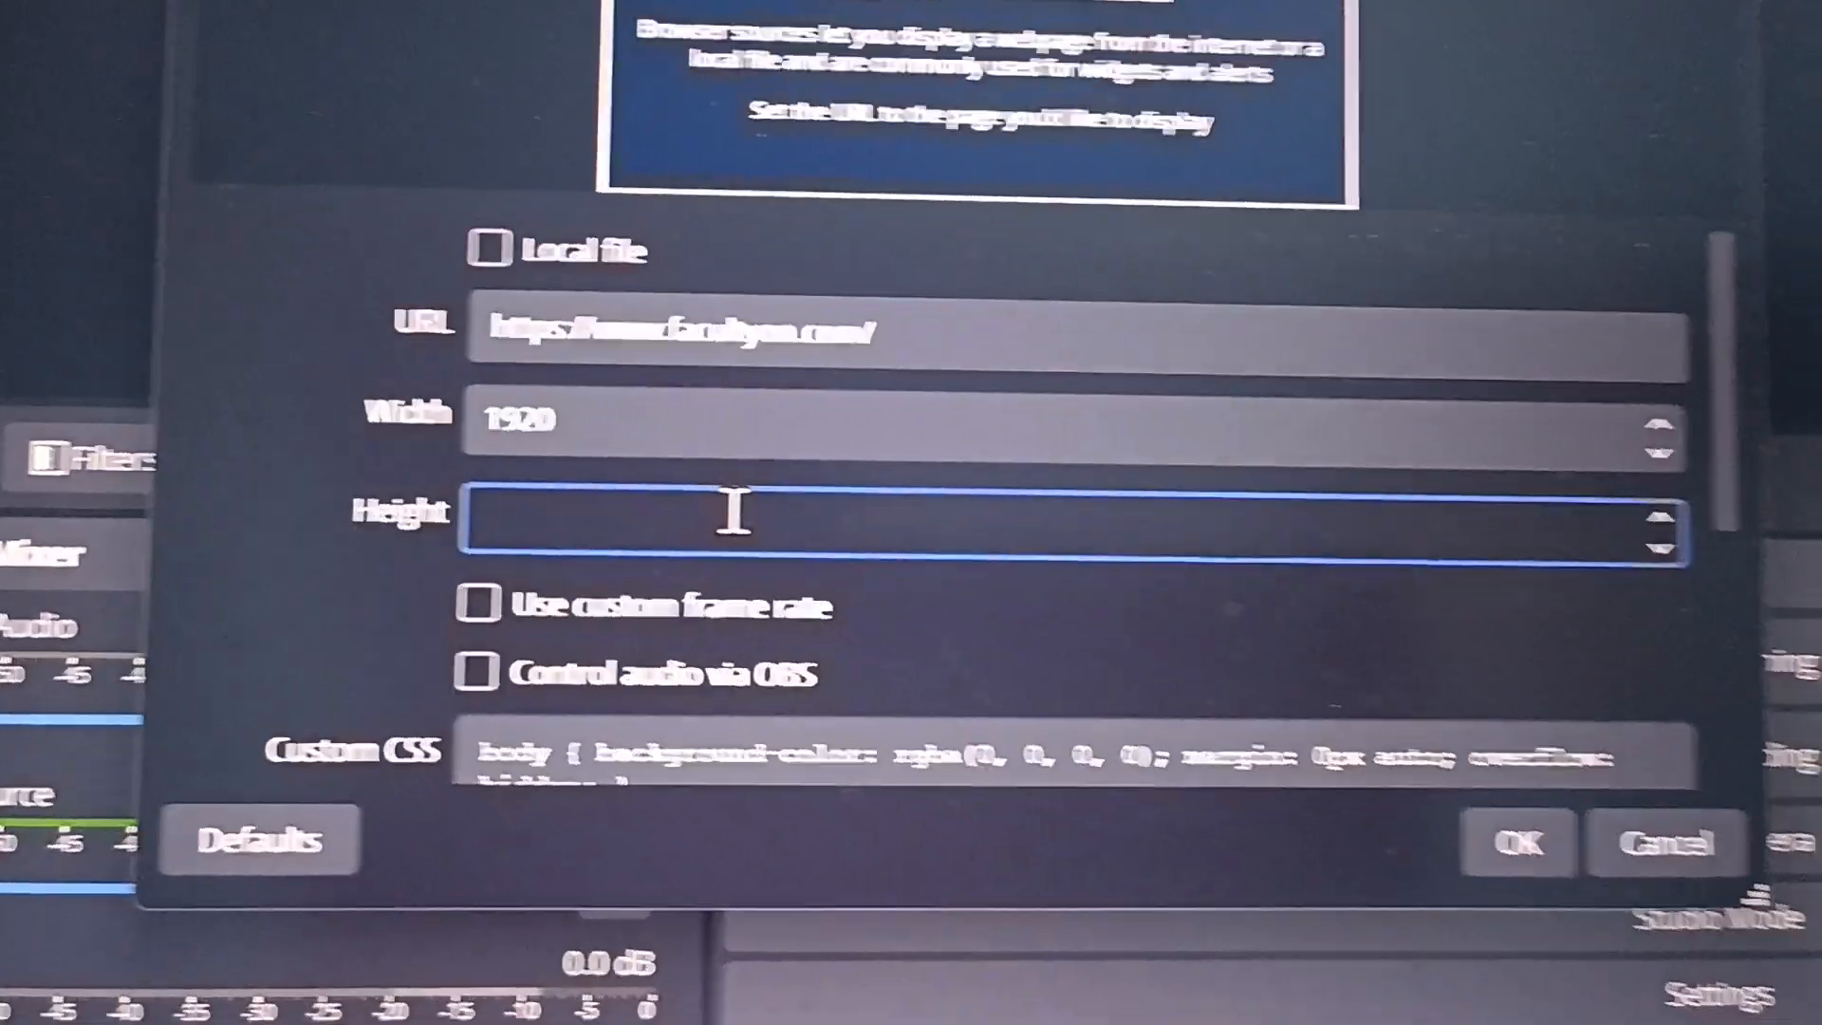
text(1)
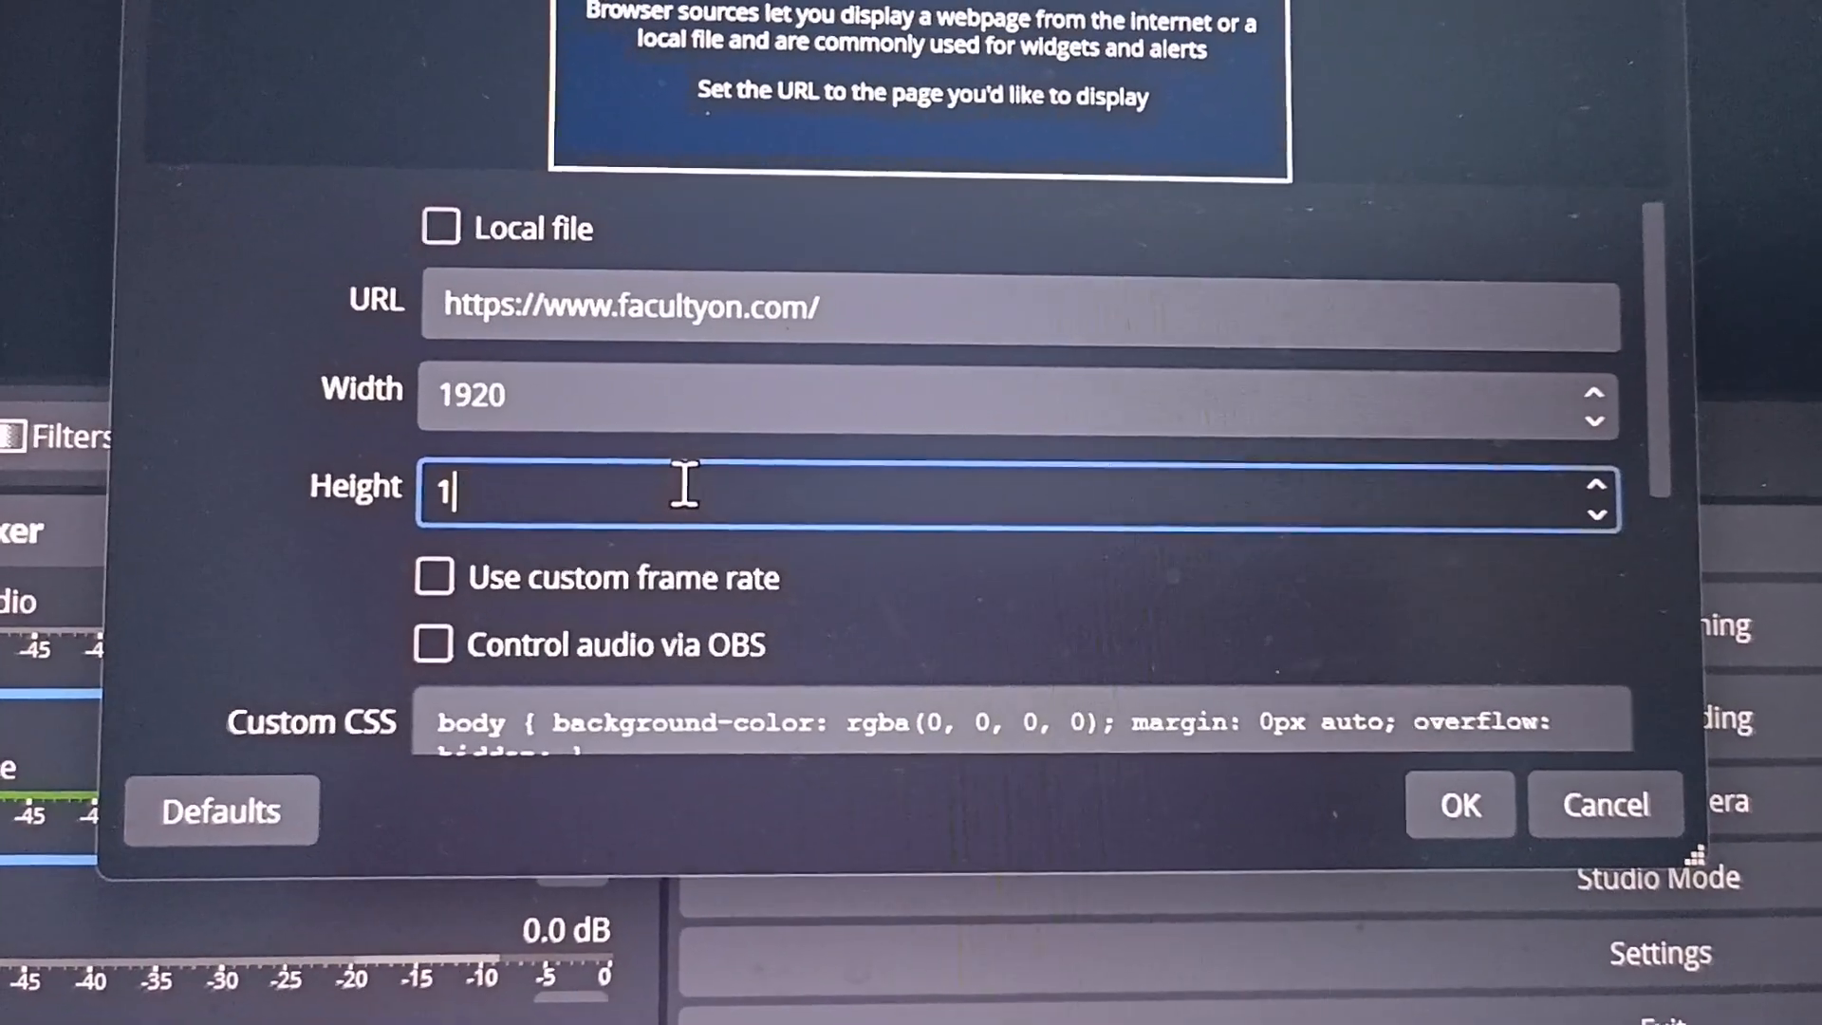
text(080)
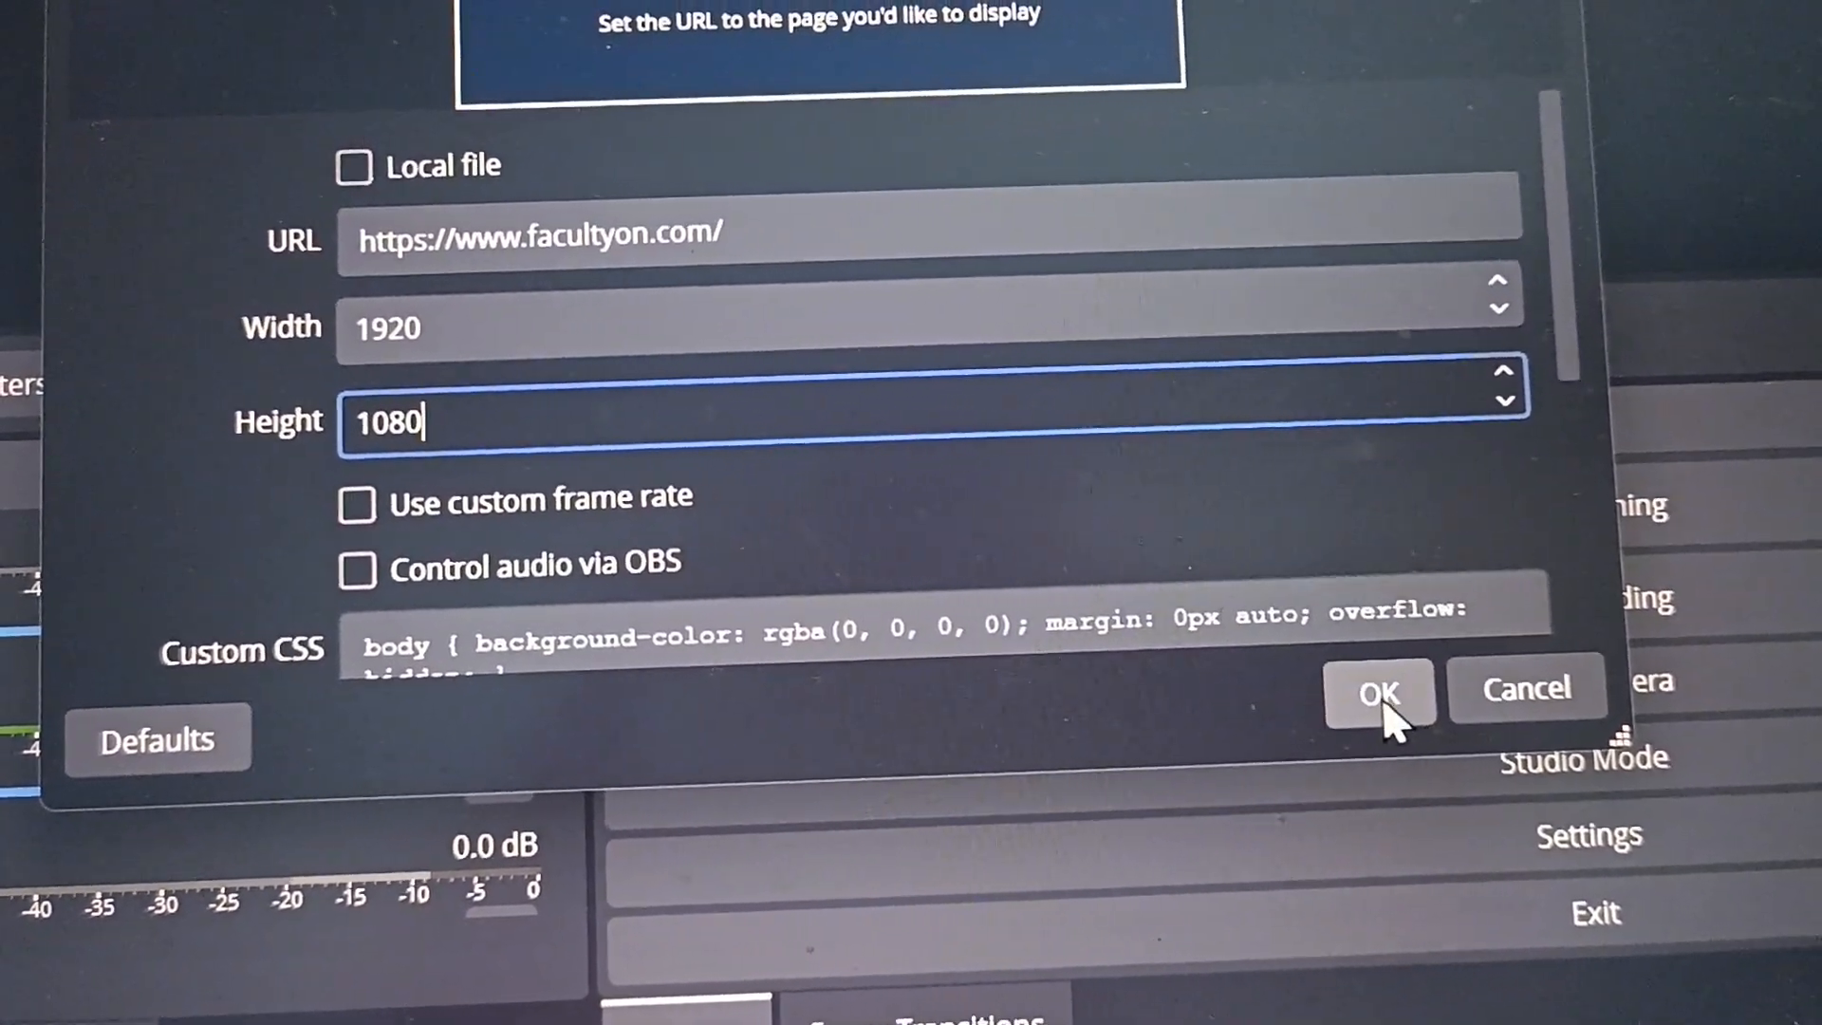
click(1378, 692)
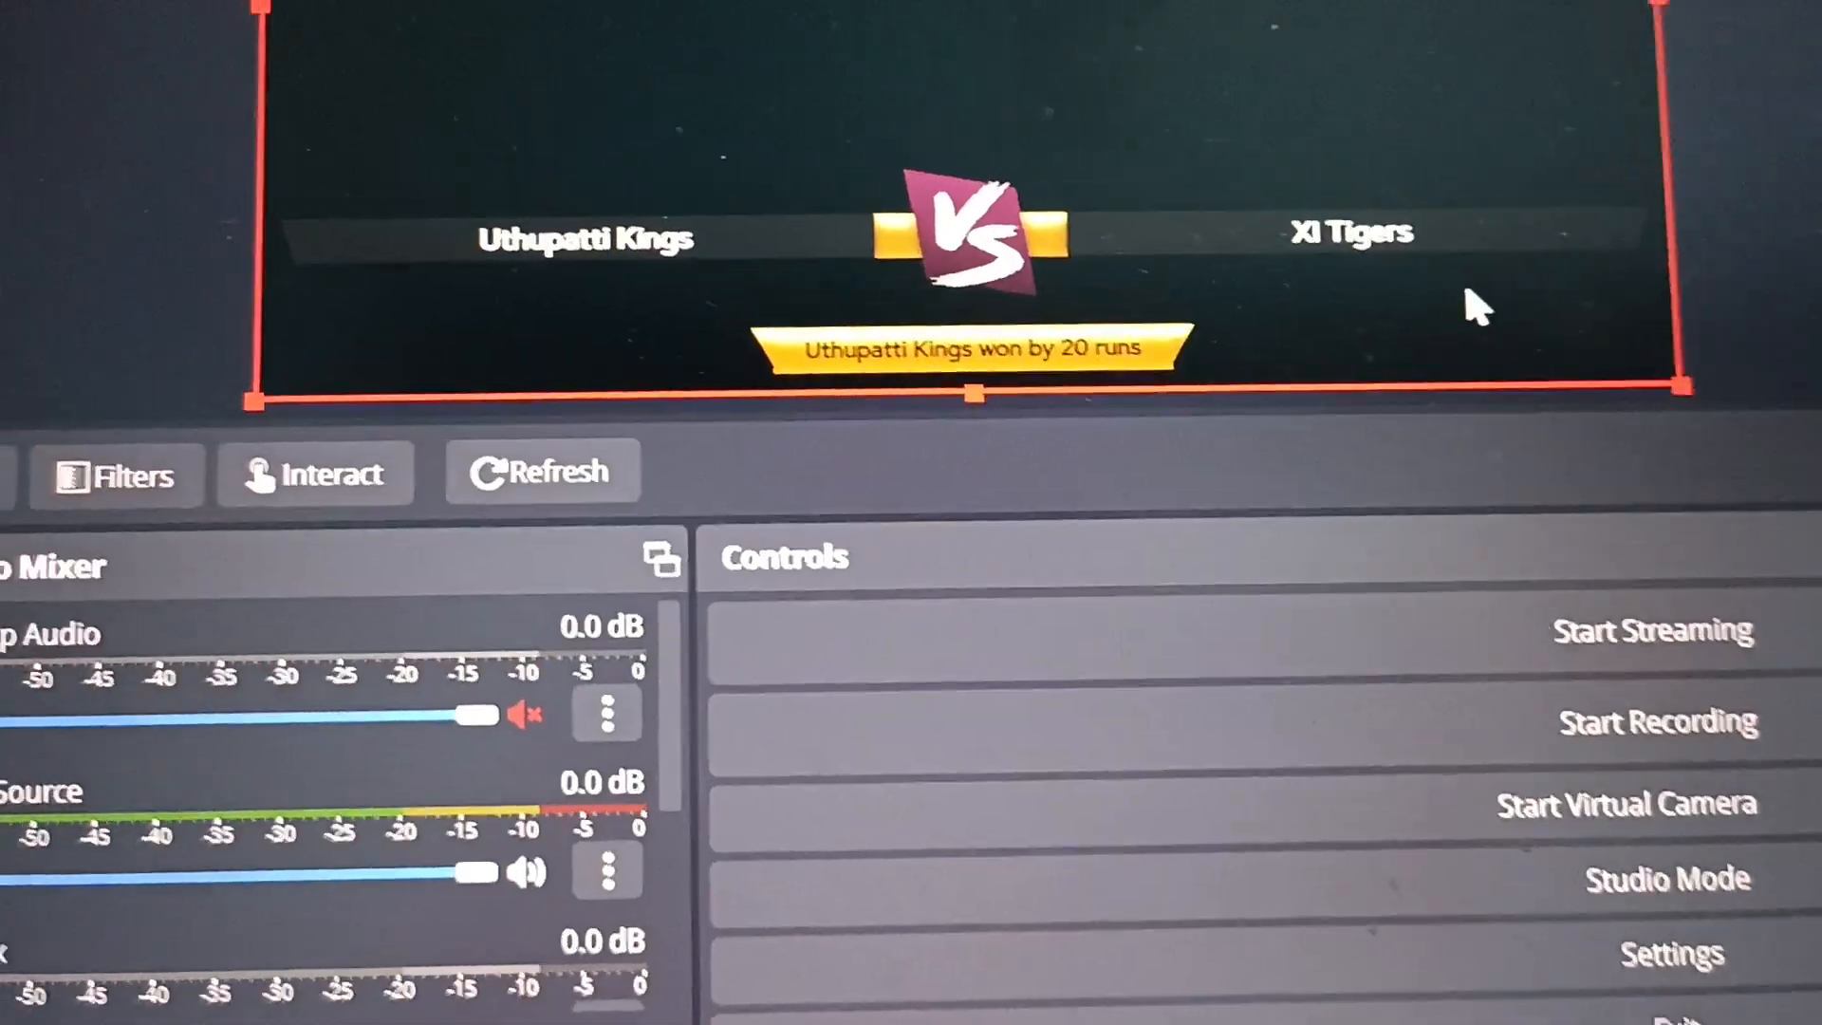